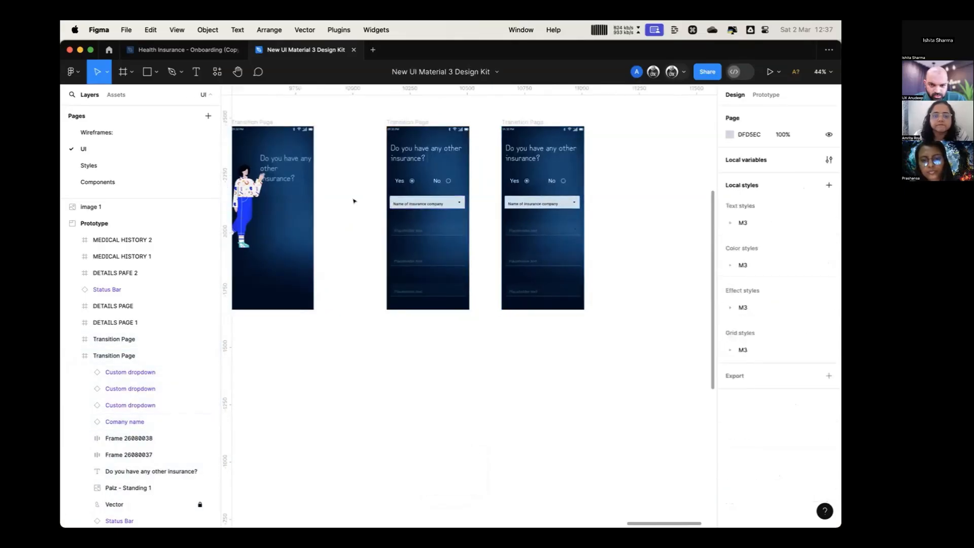
Group the dropdown field on the transition screen and preview the insurance question screens
click(427, 202)
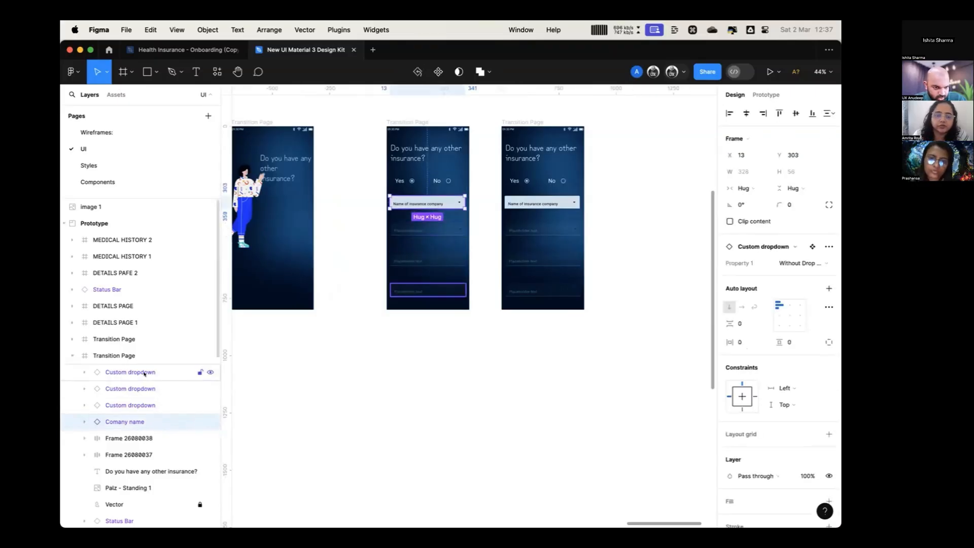
key(cmd+g)
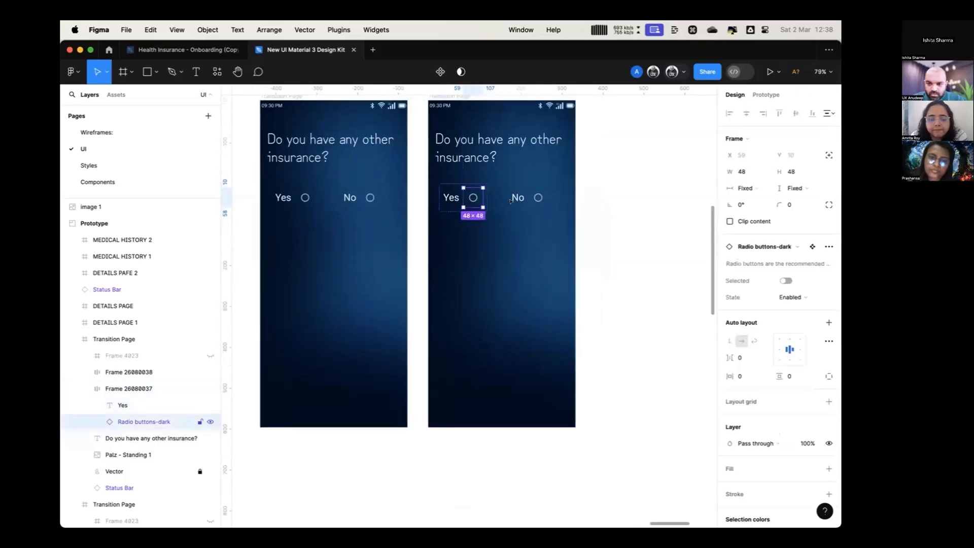
click(785, 280)
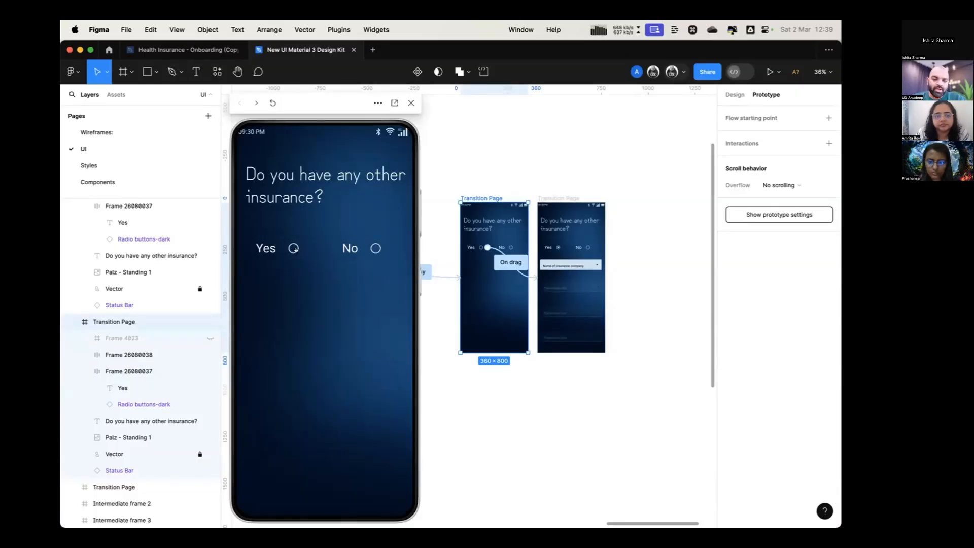
Close the preview, visit the radio button's main component, and return to the UI page
click(293, 248)
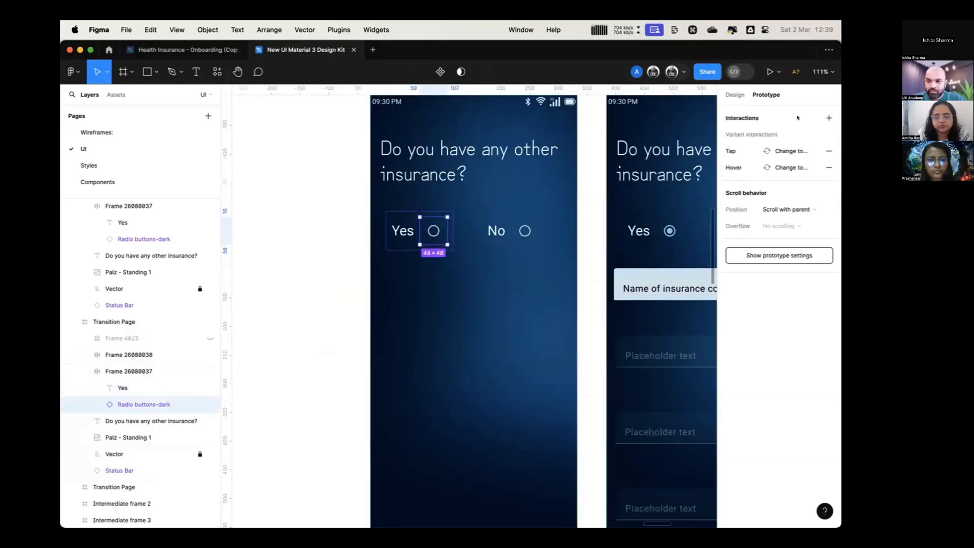
click(734, 94)
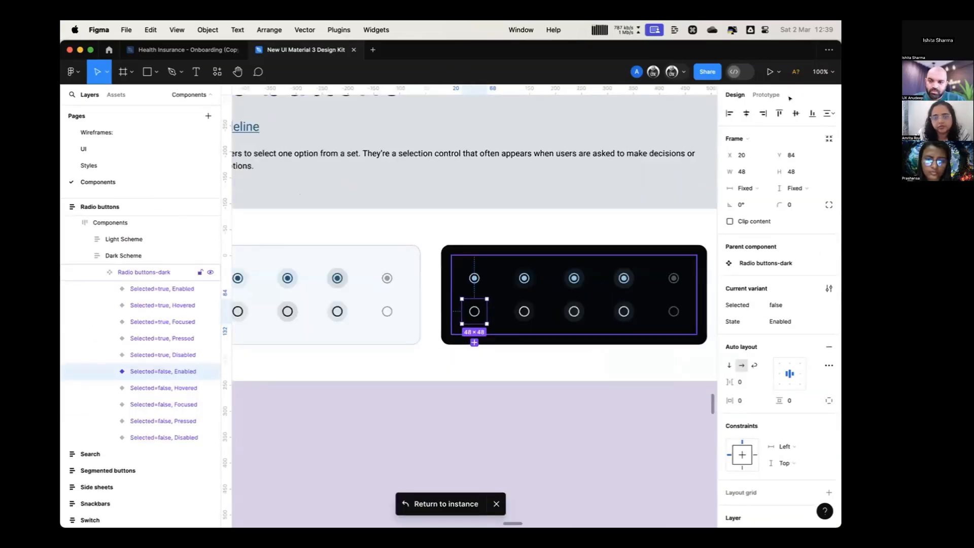
click(766, 95)
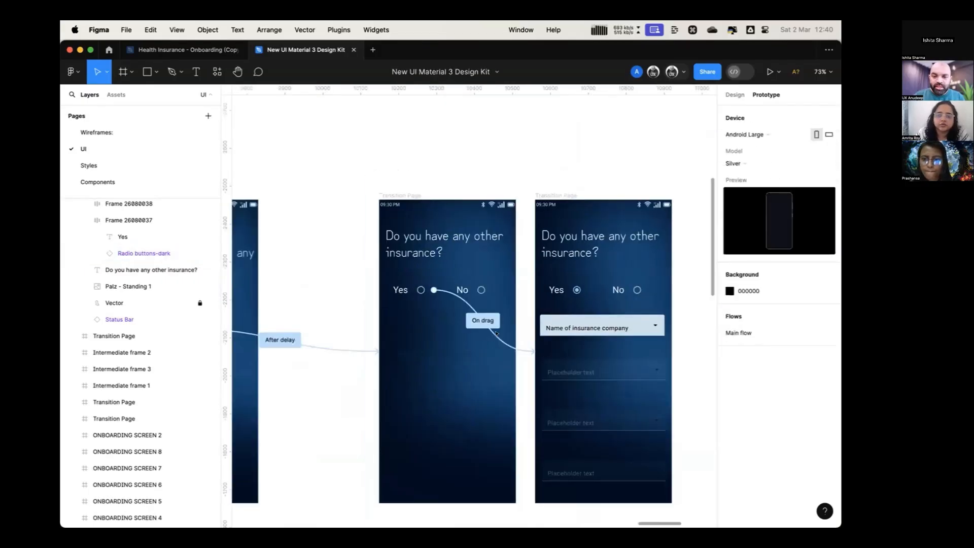
Select the Yes option row on the first screen and dismiss its tap interaction details
click(482, 320)
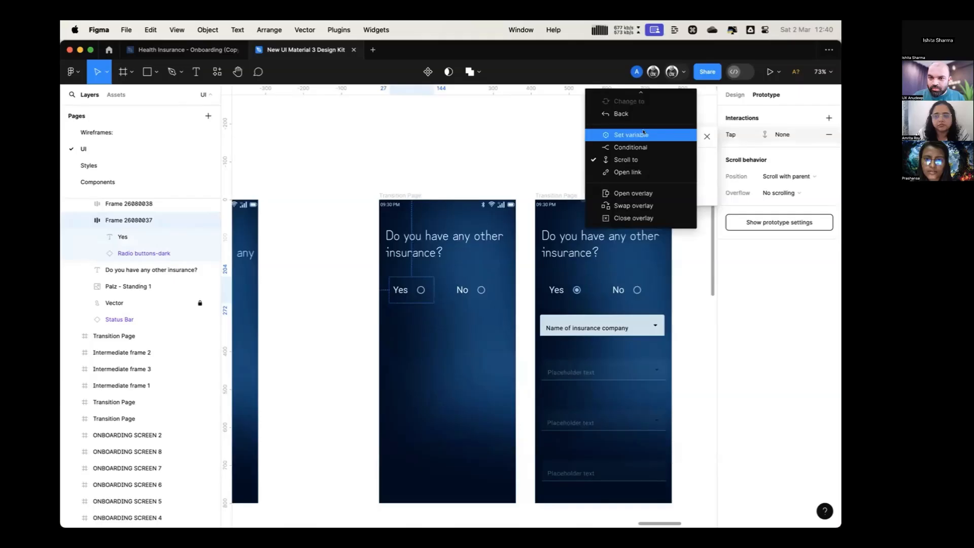
mouse_move(500, 305)
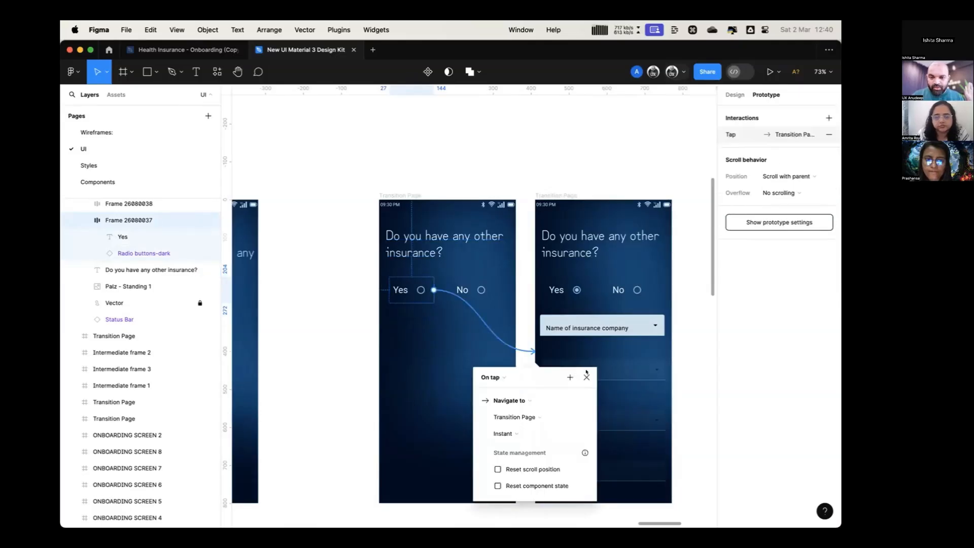
click(506, 432)
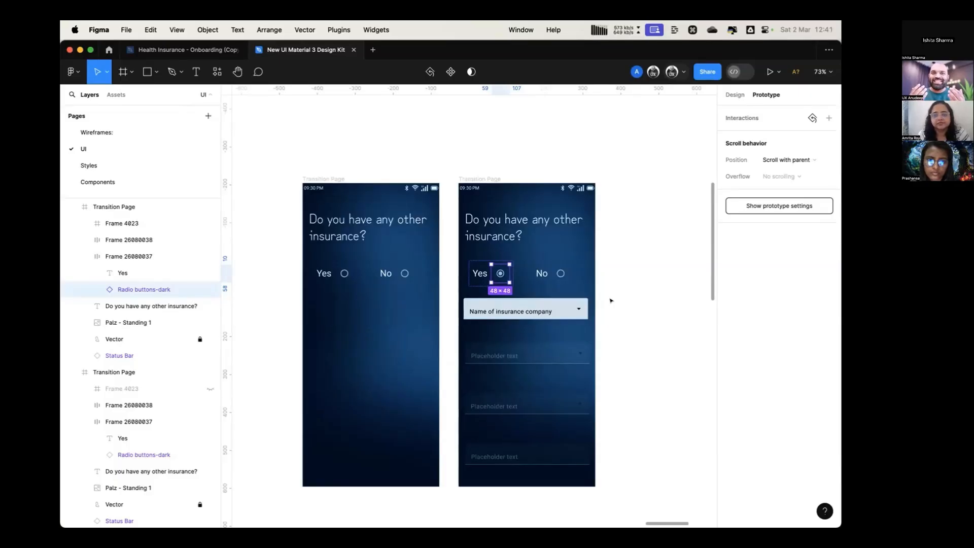
mouse_move(633, 310)
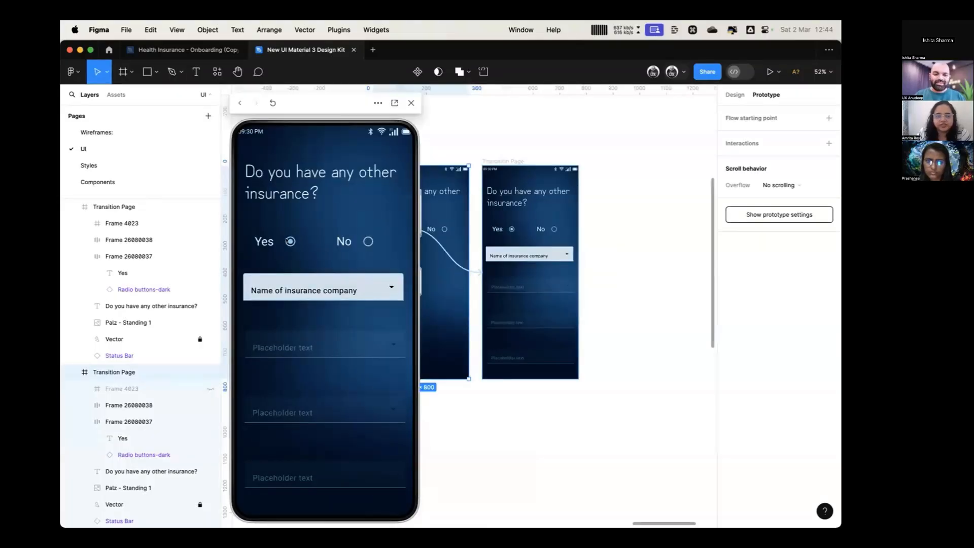
mouse_move(368, 241)
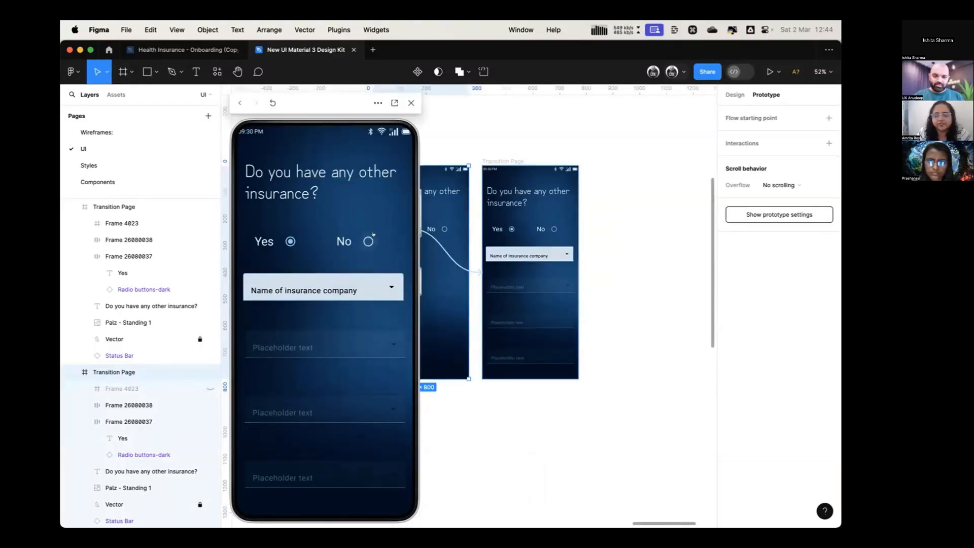
mouse_move(344, 130)
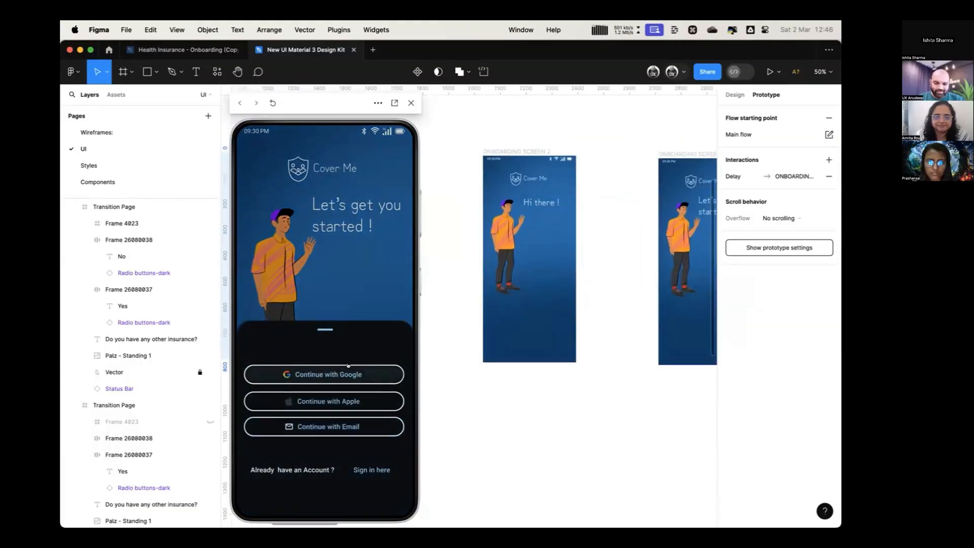
Step through Continue with Email, sign-up and details forms to Medical History, then scroll
click(323, 426)
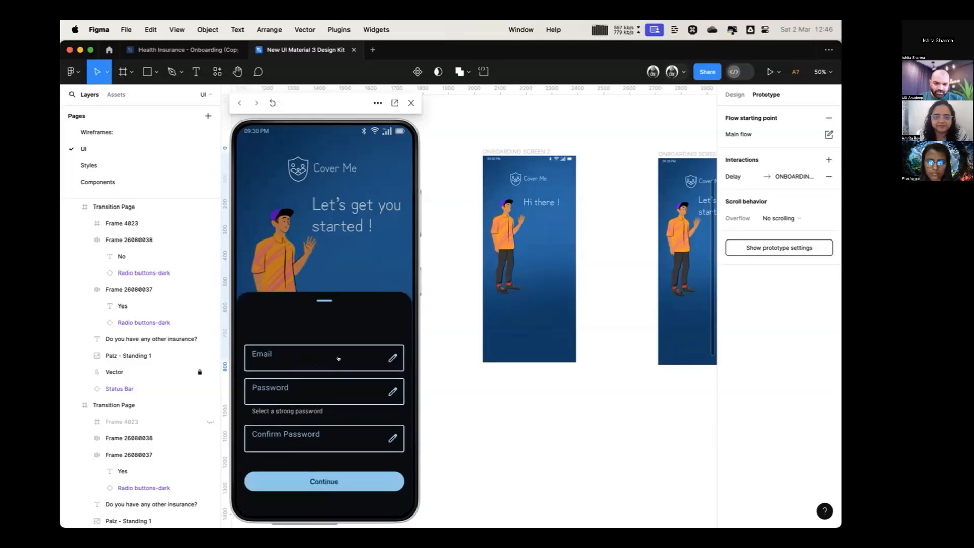
click(323, 481)
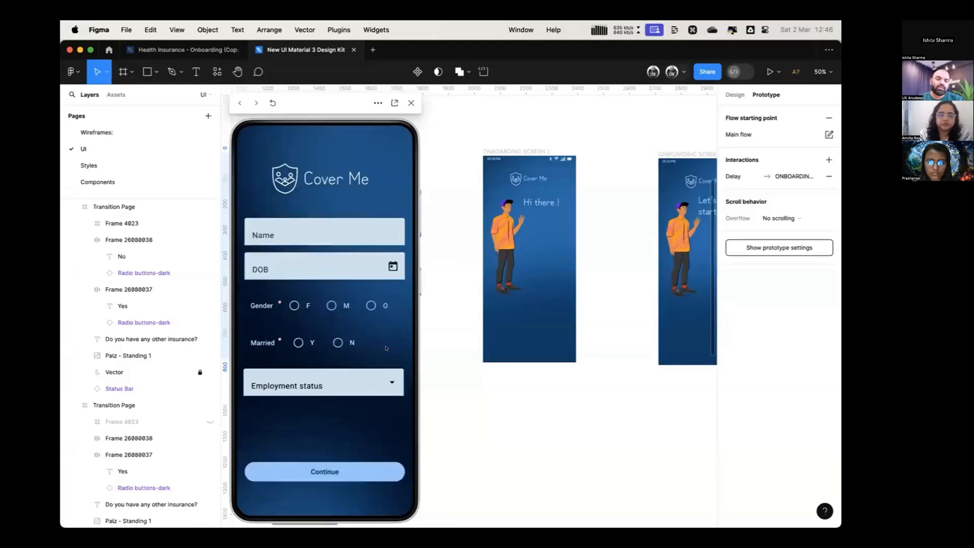
click(324, 235)
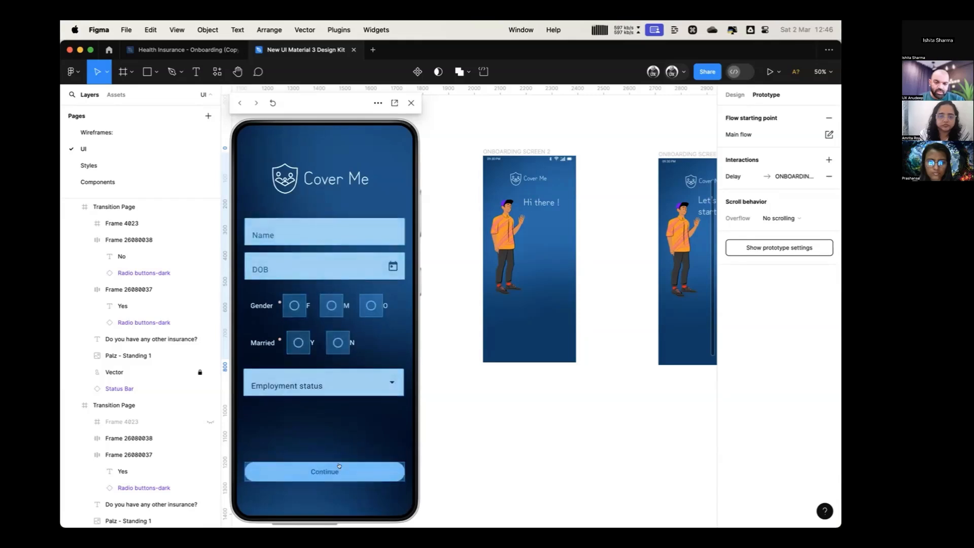
click(324, 471)
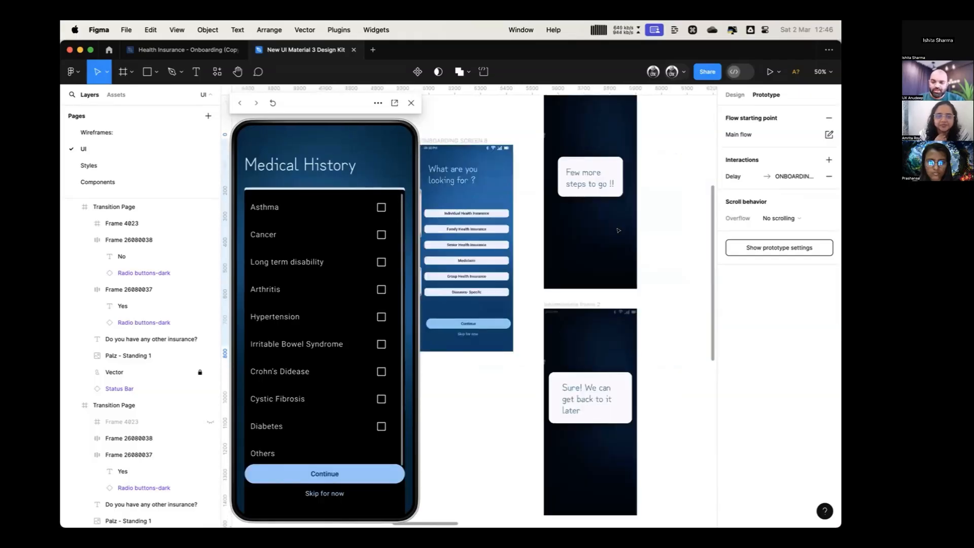
scroll(down, 3)
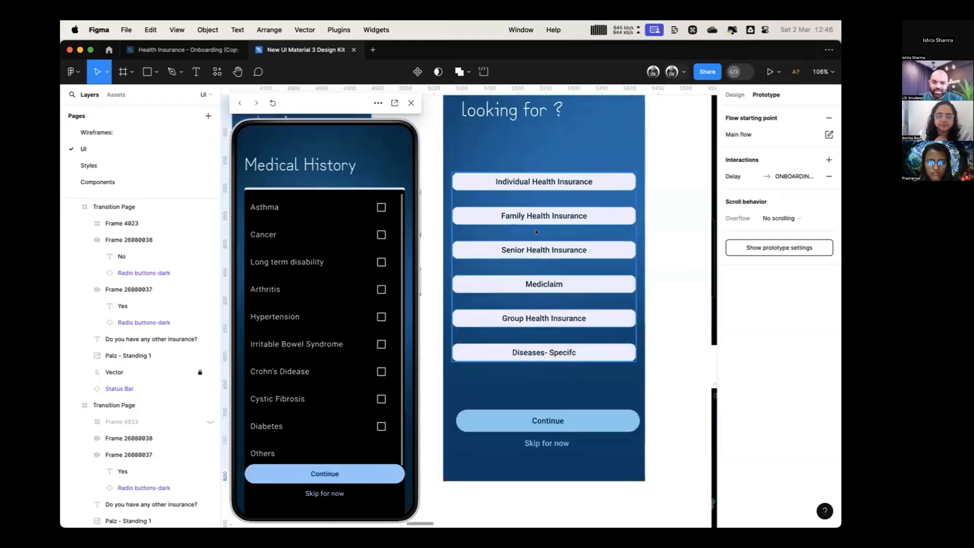
scroll(down, 3)
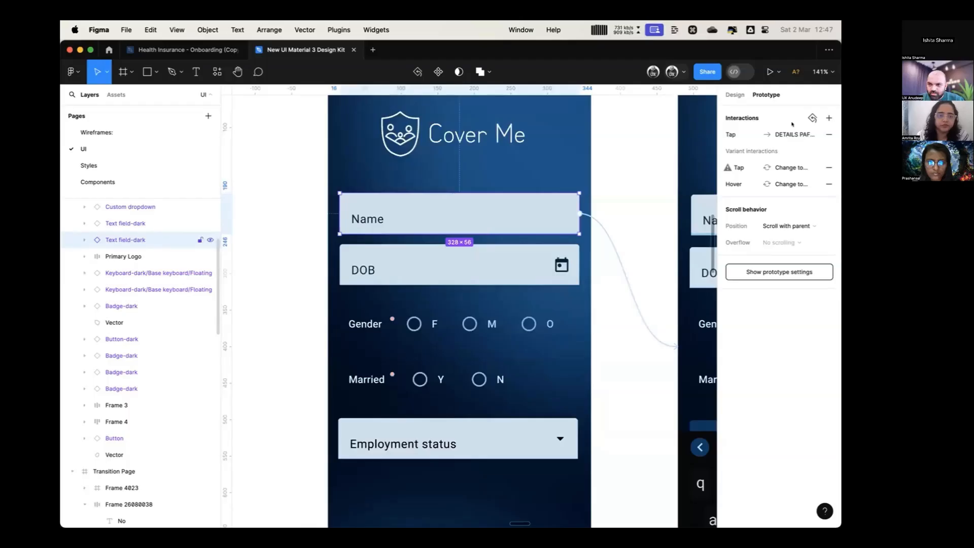
click(734, 94)
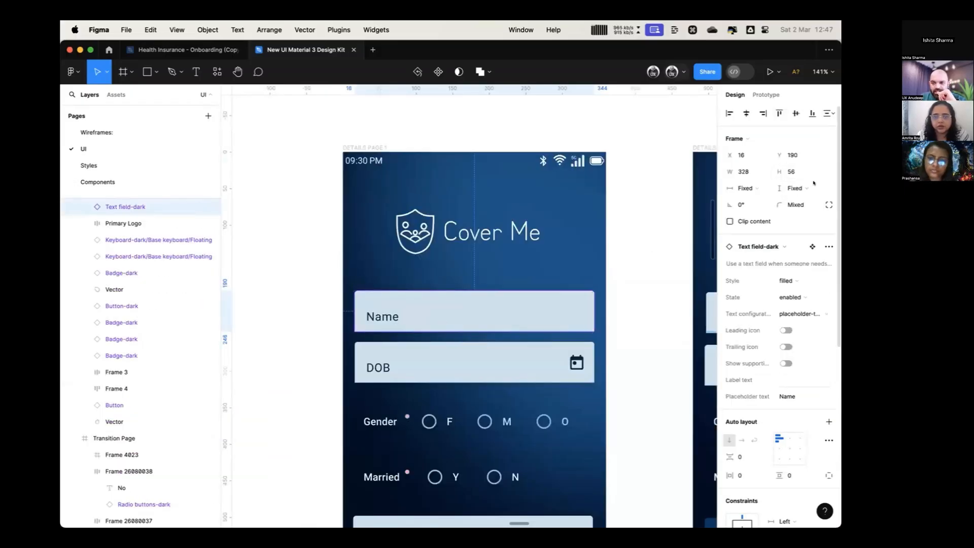
click(474, 316)
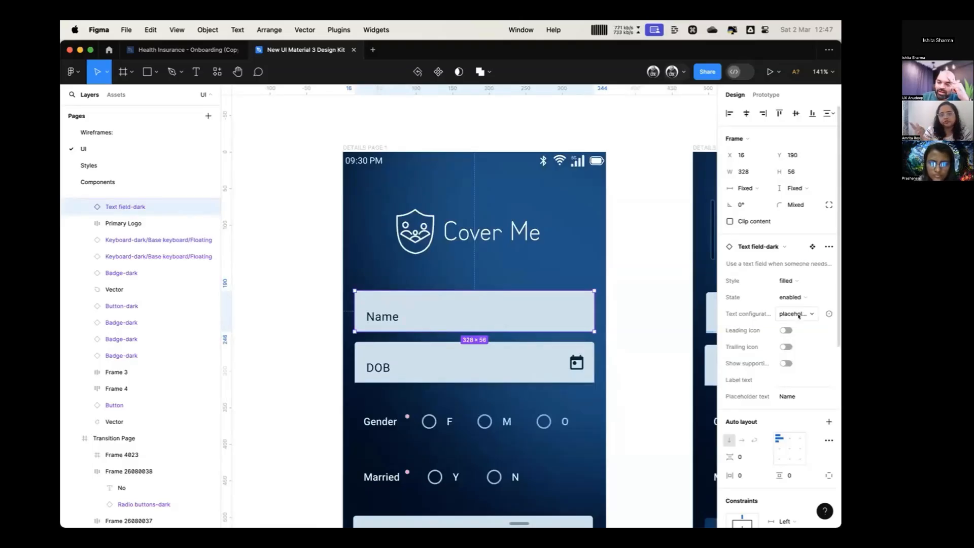
click(795, 313)
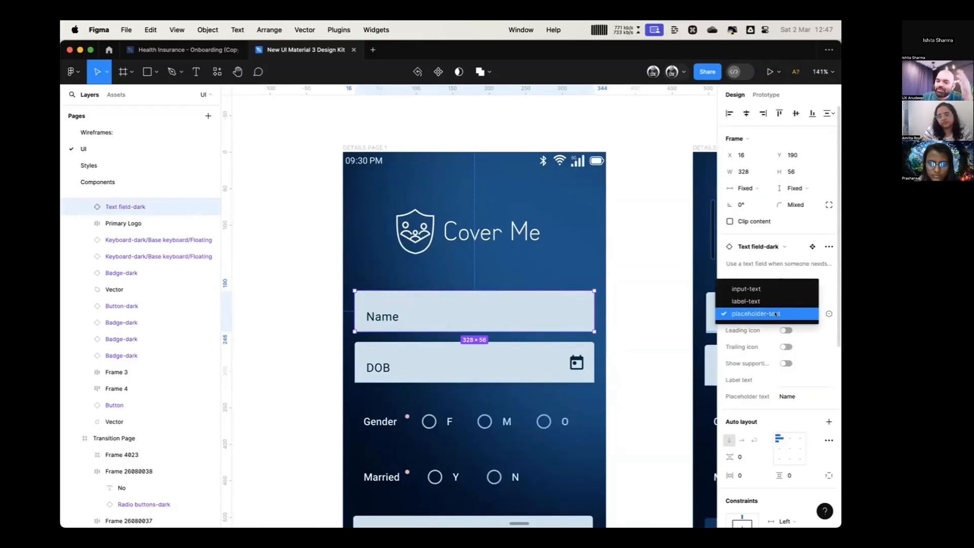
click(755, 313)
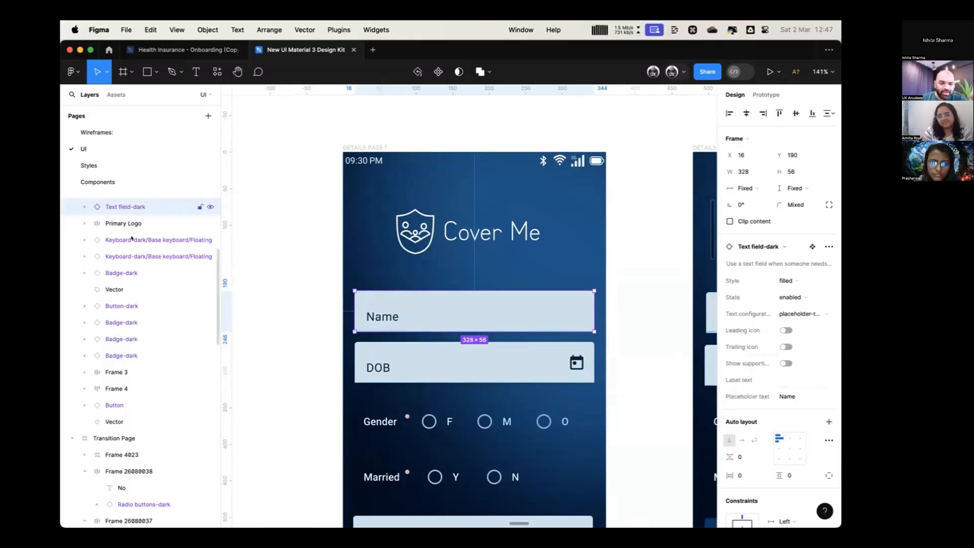
click(83, 207)
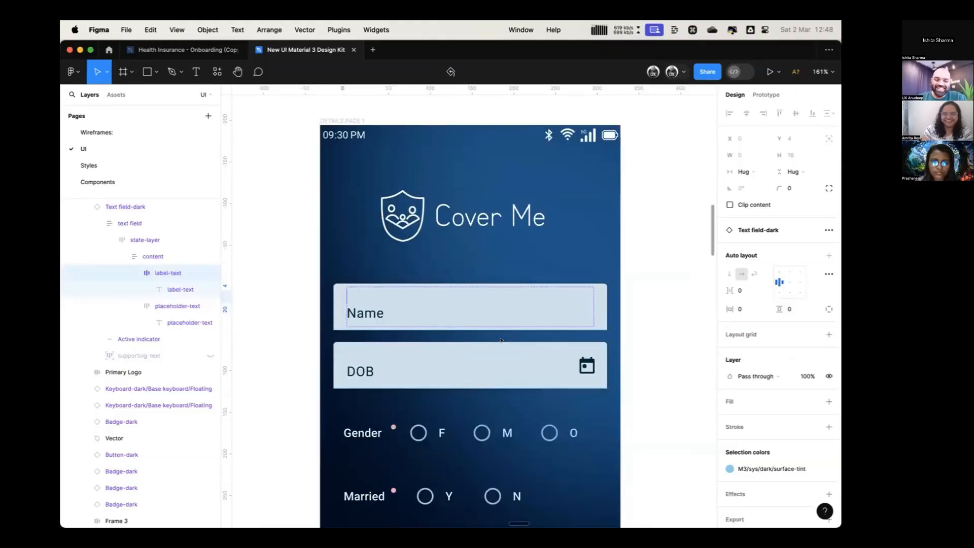
Reselect the whole Name text field and show its text configuration options
click(469, 306)
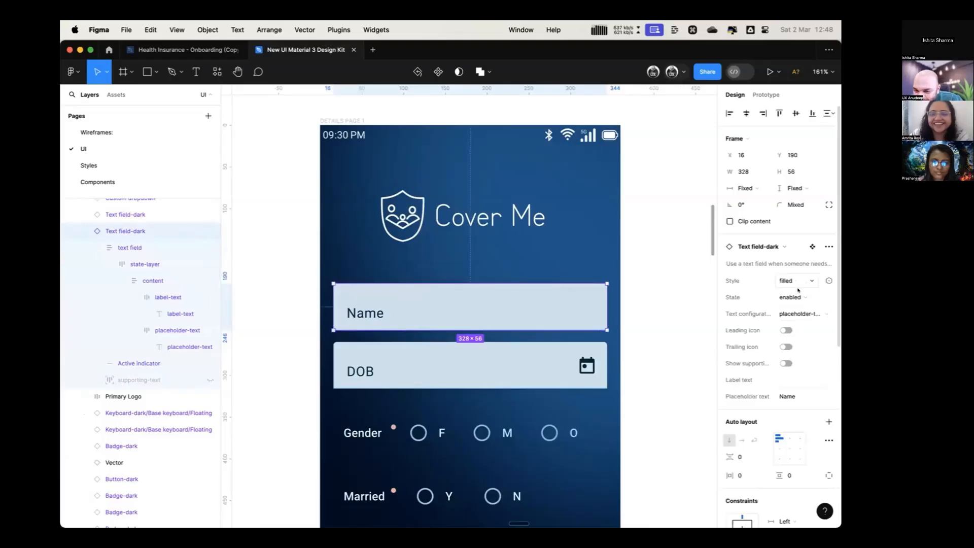
click(793, 297)
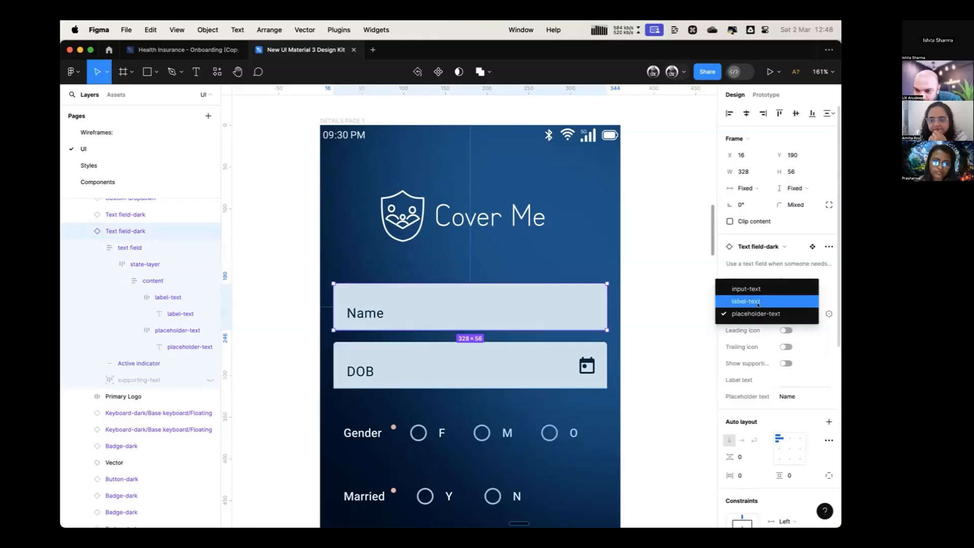
Switch the Name field to label-text and set its label text to 'Name'
click(746, 301)
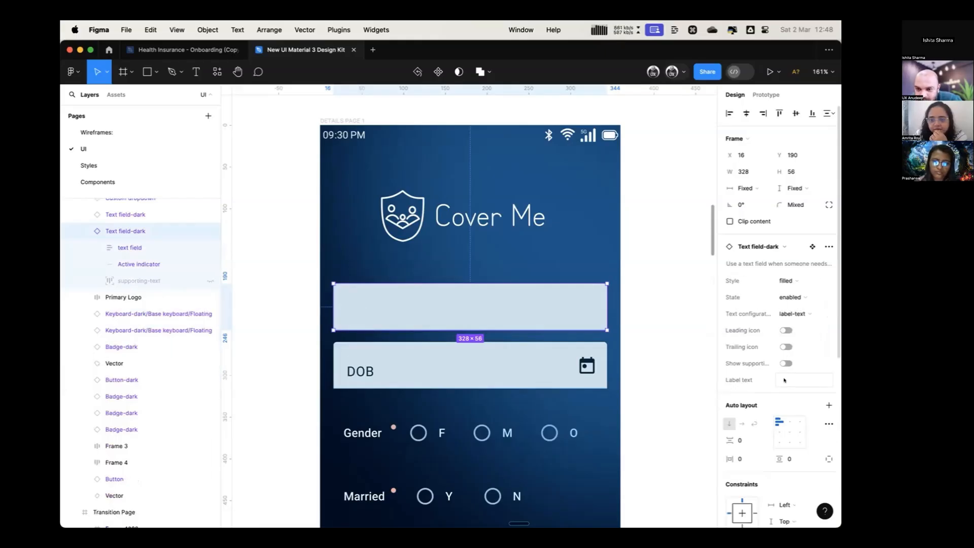
click(803, 380)
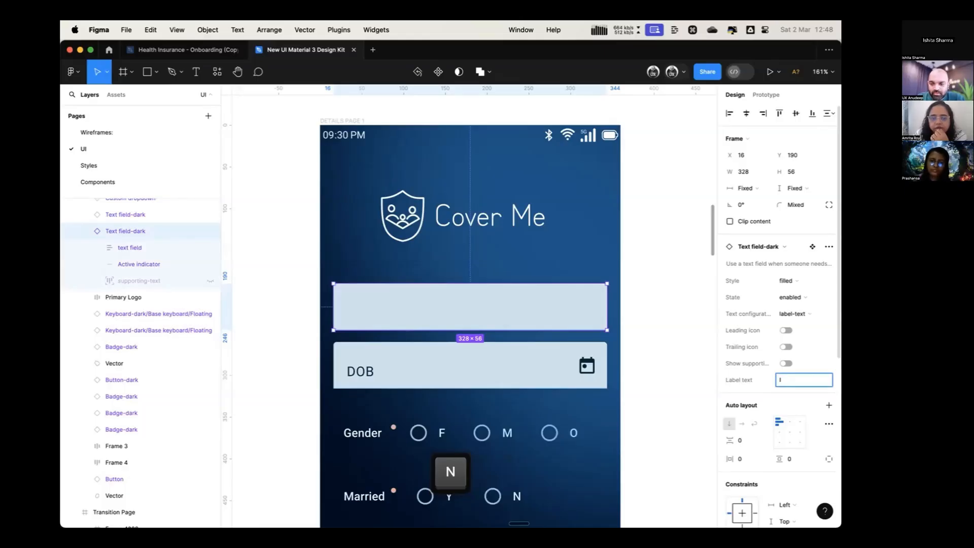
text(Small)
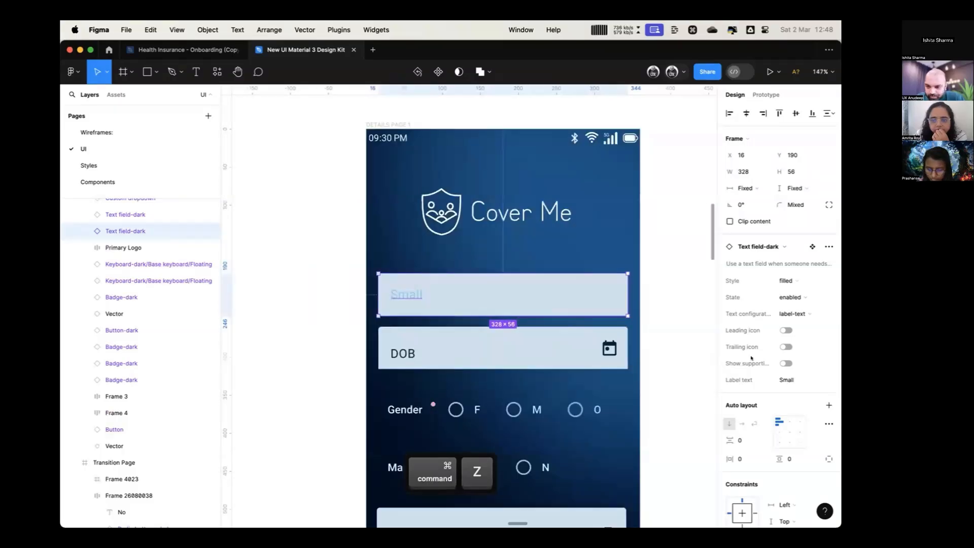
text(n)
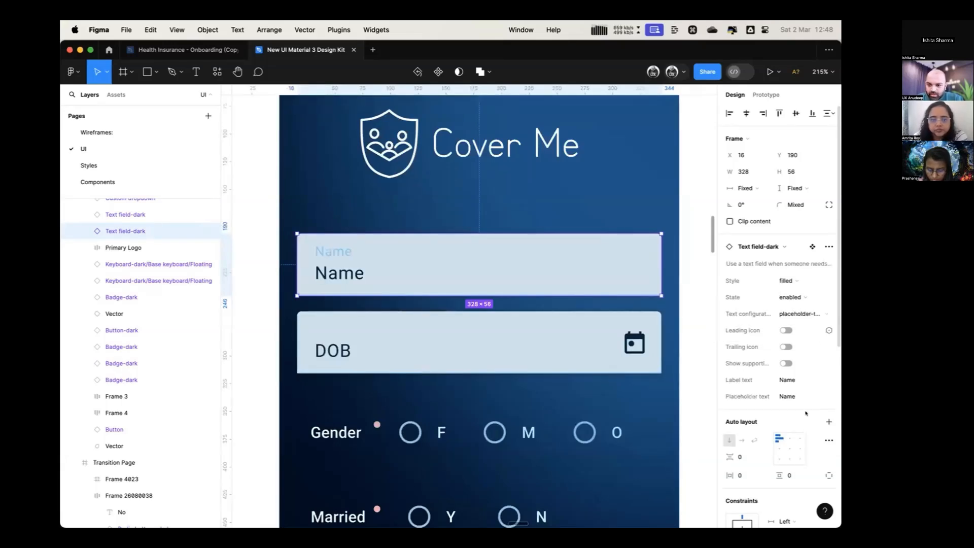
Set the placeholder text to 'Anudeep', then switch the field back to label-text
click(804, 396)
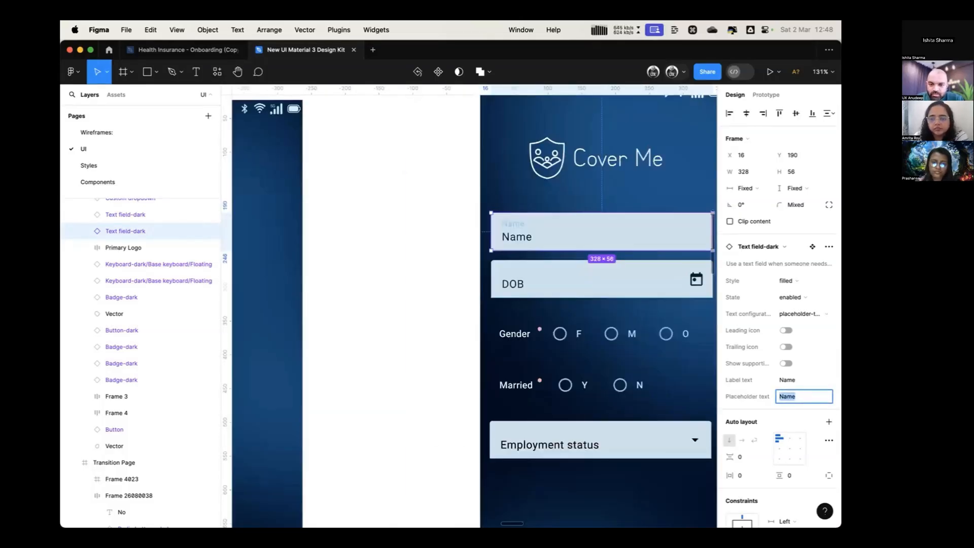
text(Anudeep)
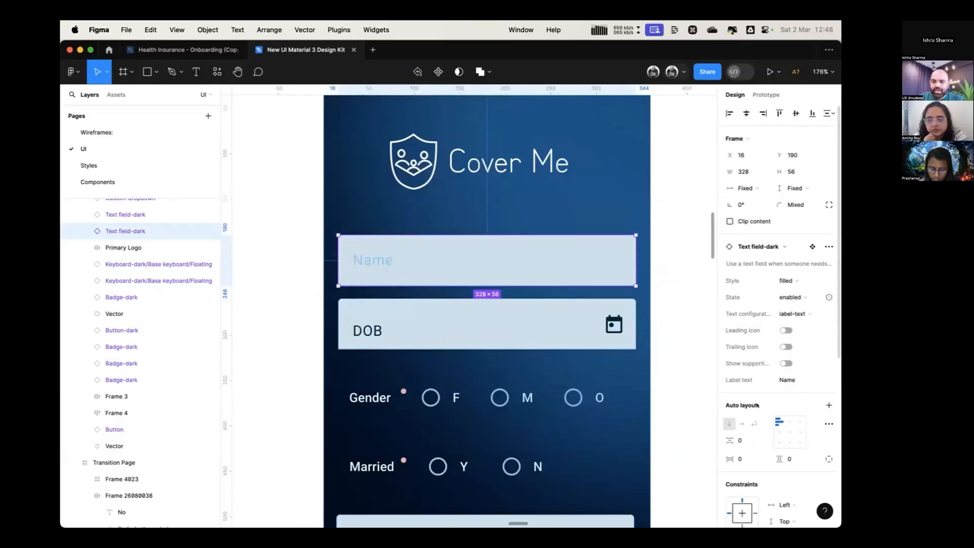
click(792, 297)
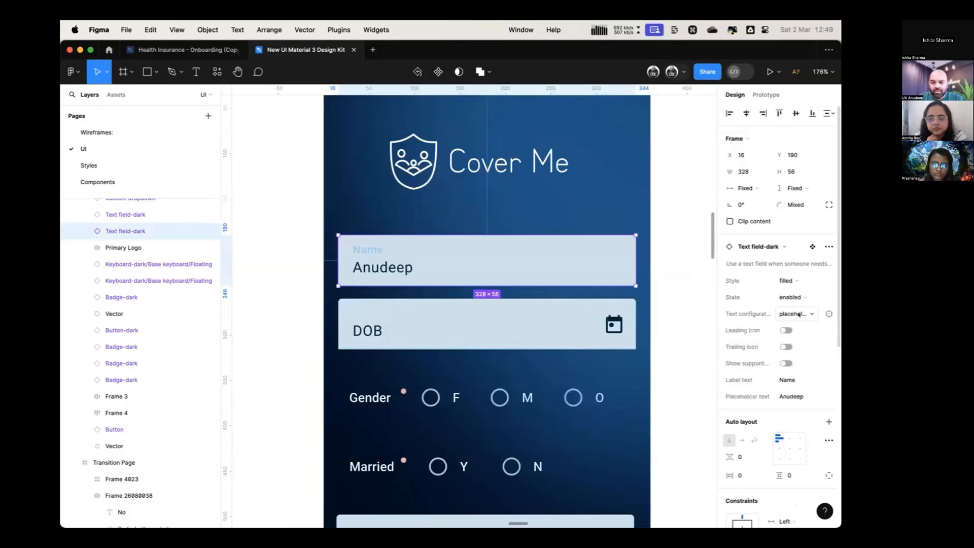
click(795, 313)
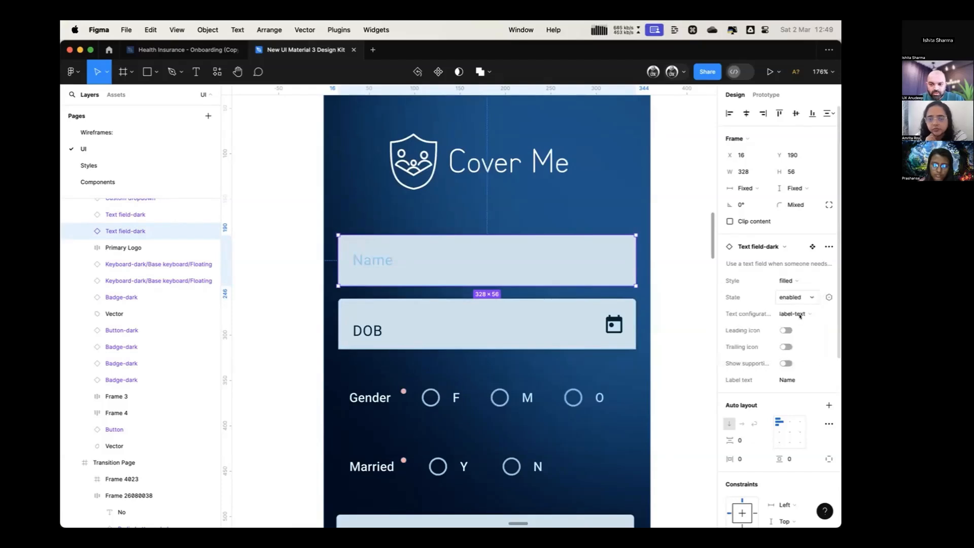
click(795, 314)
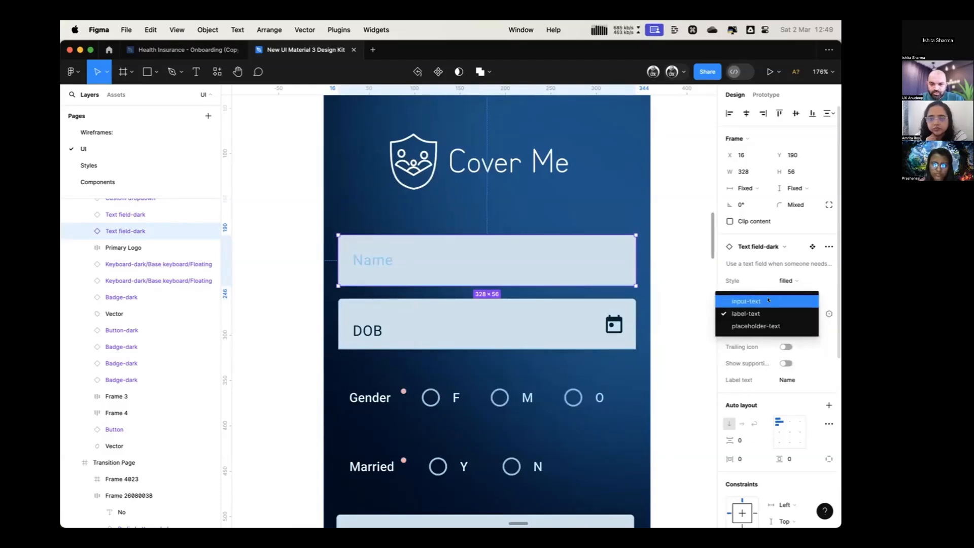
Switch the Name field to input-text, enter 'Anudeep', and start typing 'Ente'
click(745, 300)
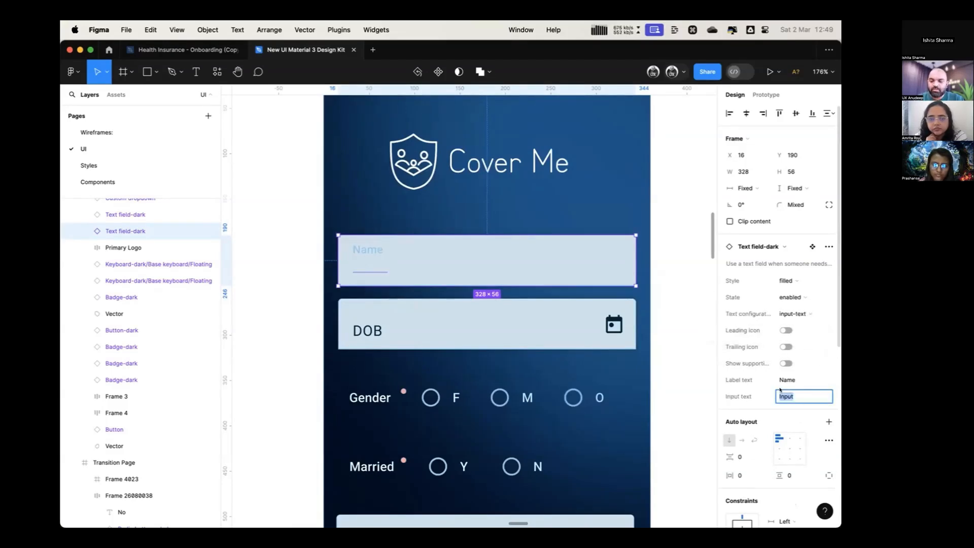
text(Anudeep)
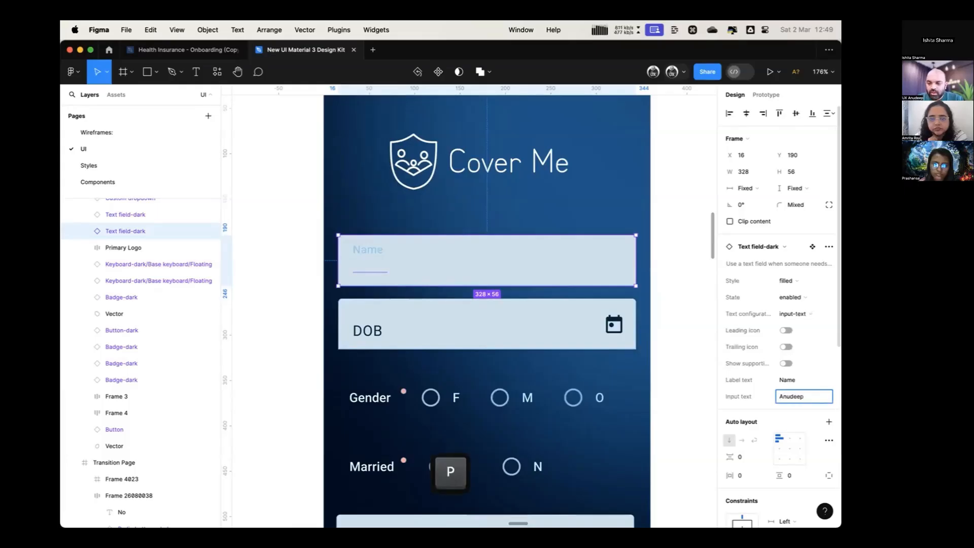
key(Return)
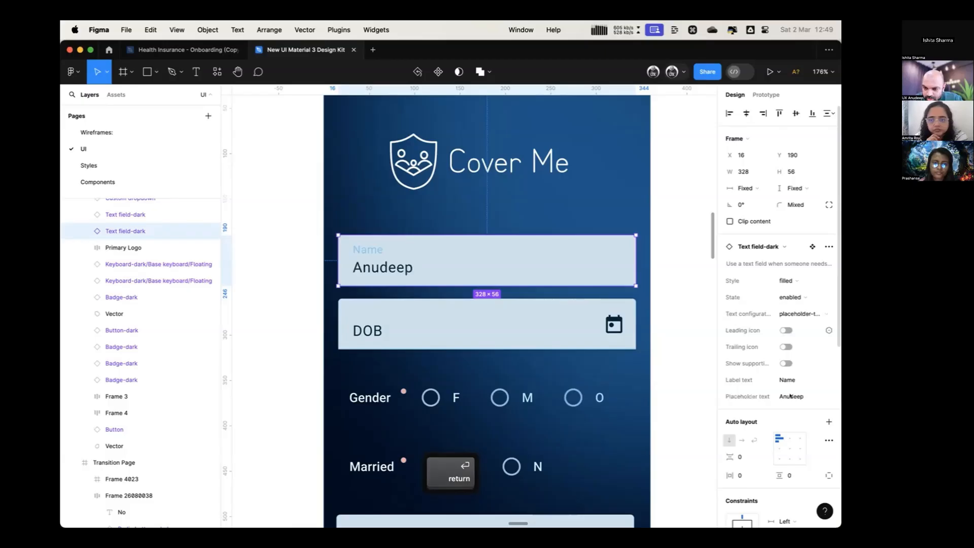
text(Ente)
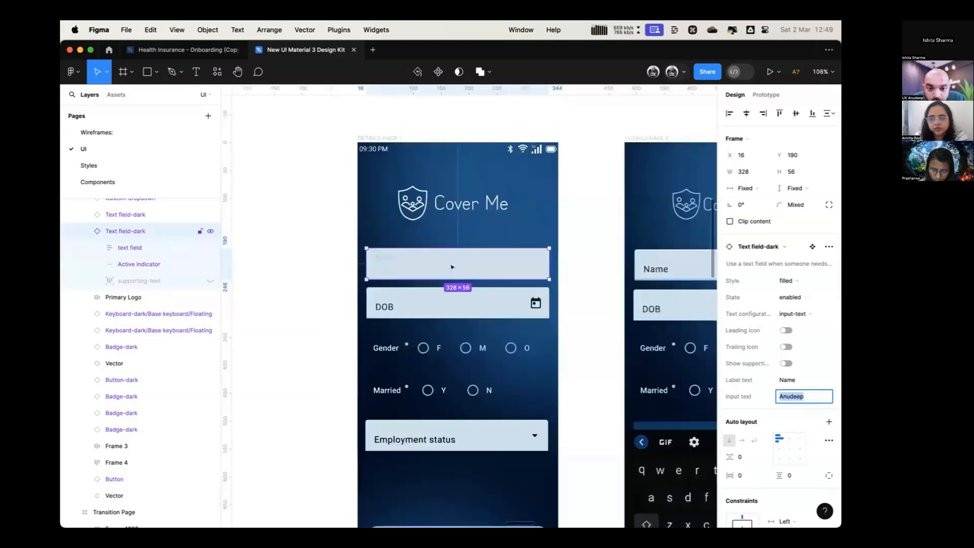
Glance at the swap list, then reset all overrides from the Name field's instance menu
click(811, 247)
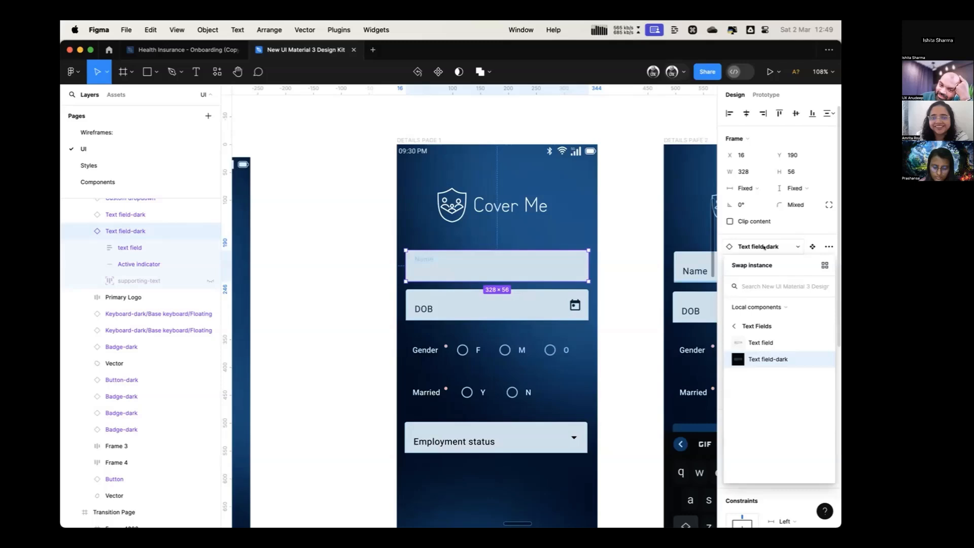
click(779, 287)
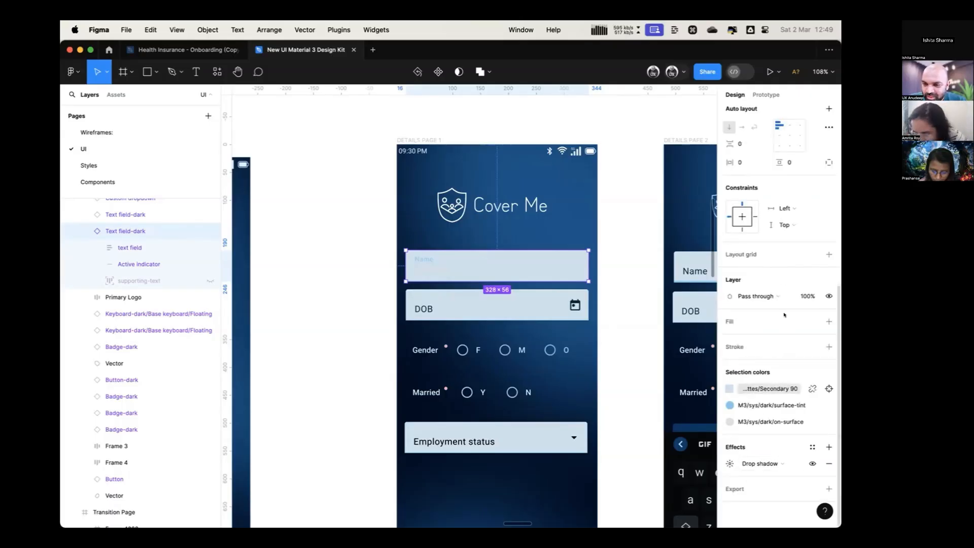
click(829, 247)
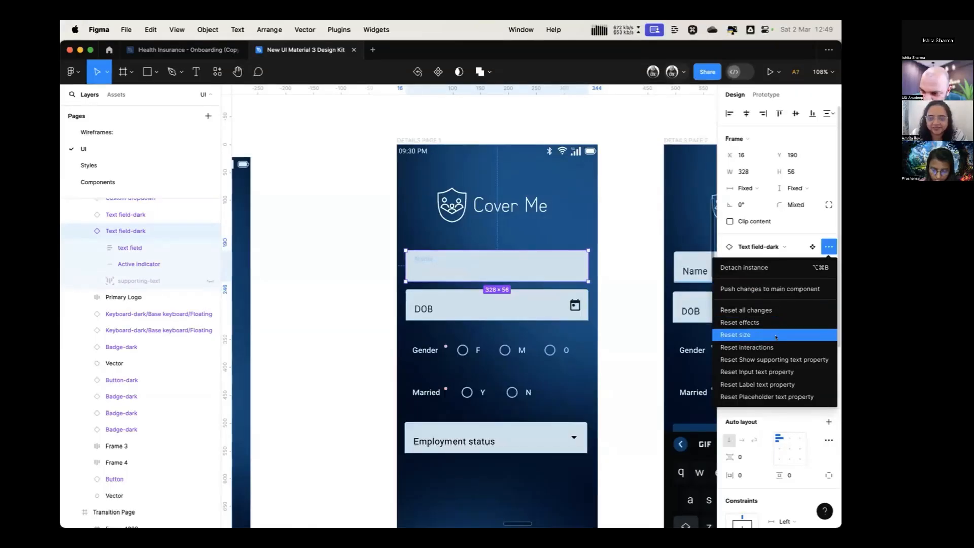
mouse_move(776, 321)
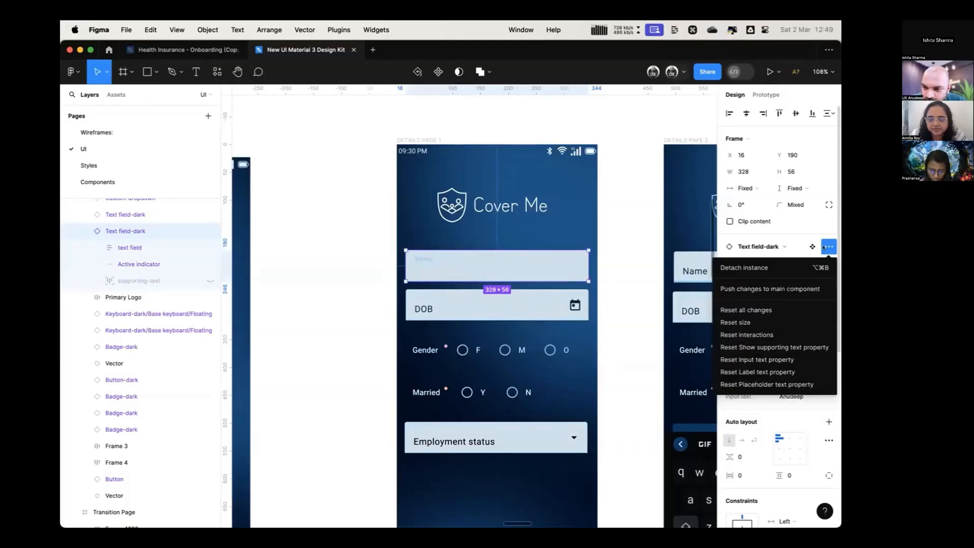
click(735, 322)
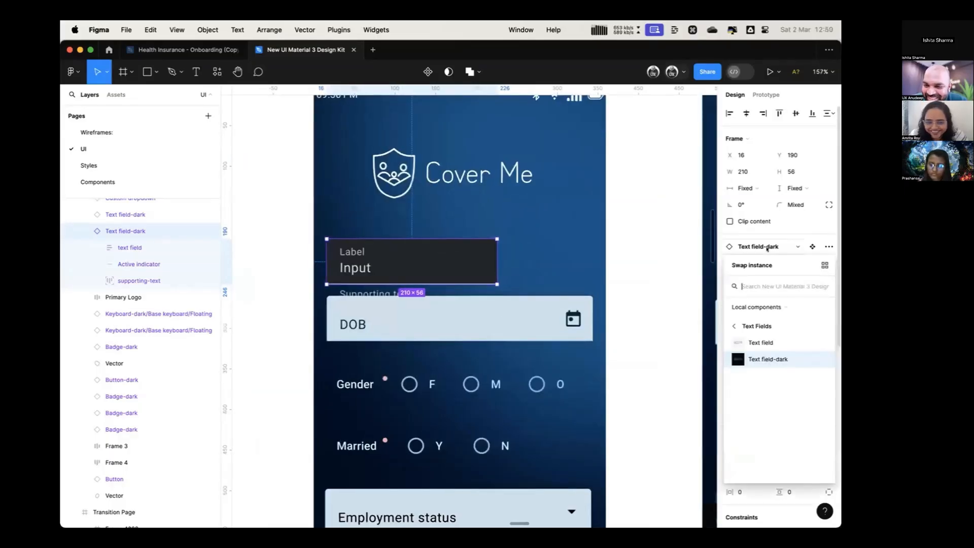
Undo the reset, swap Name to the light Text field, and choose input-text configuration
key(cmd+z)
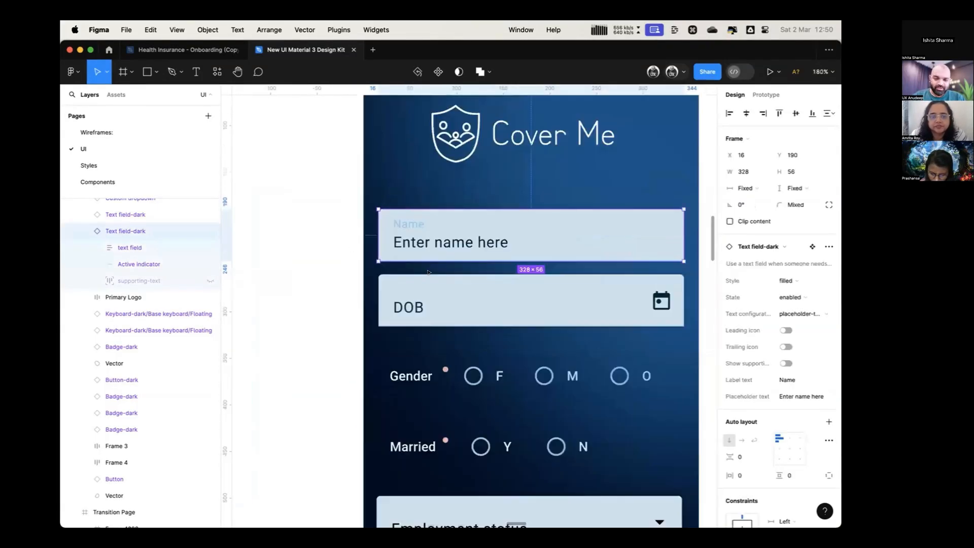
click(812, 246)
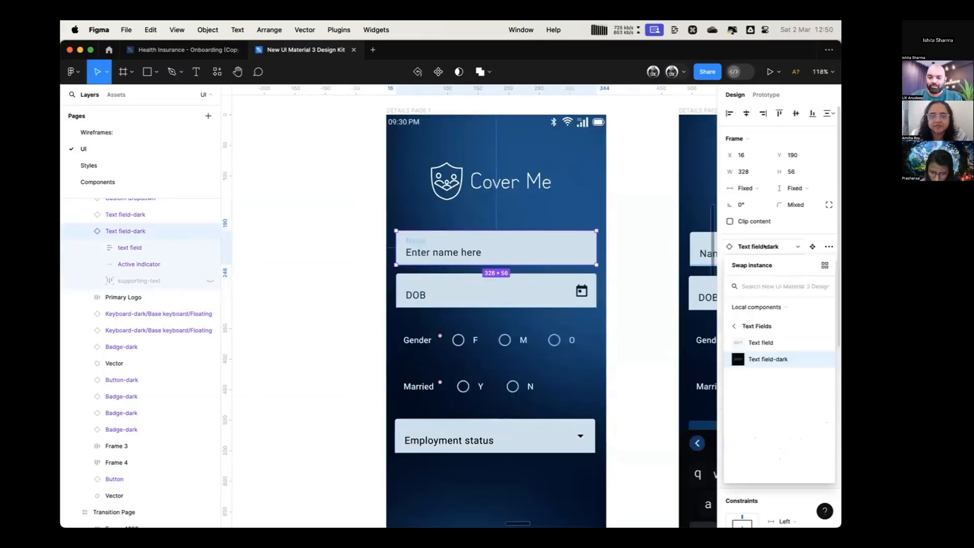
click(761, 343)
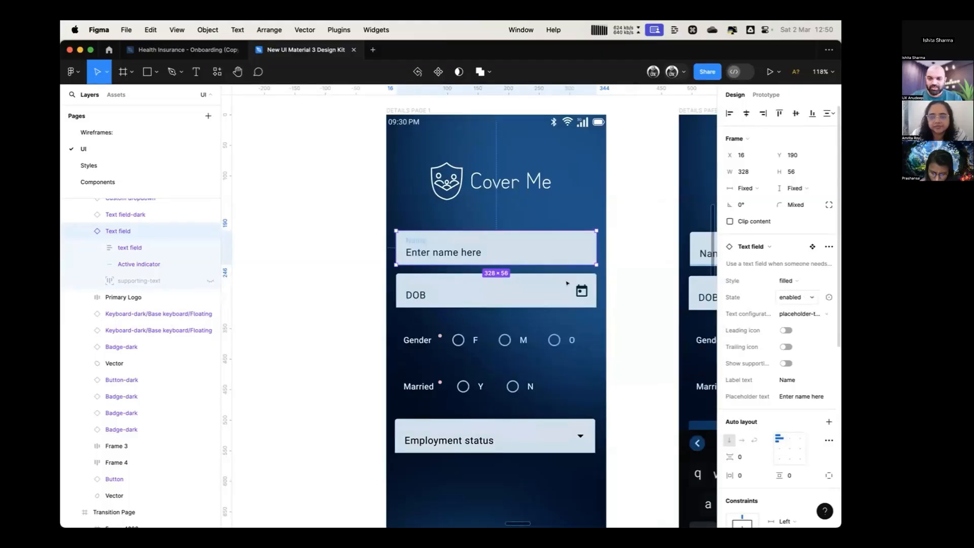
click(803, 313)
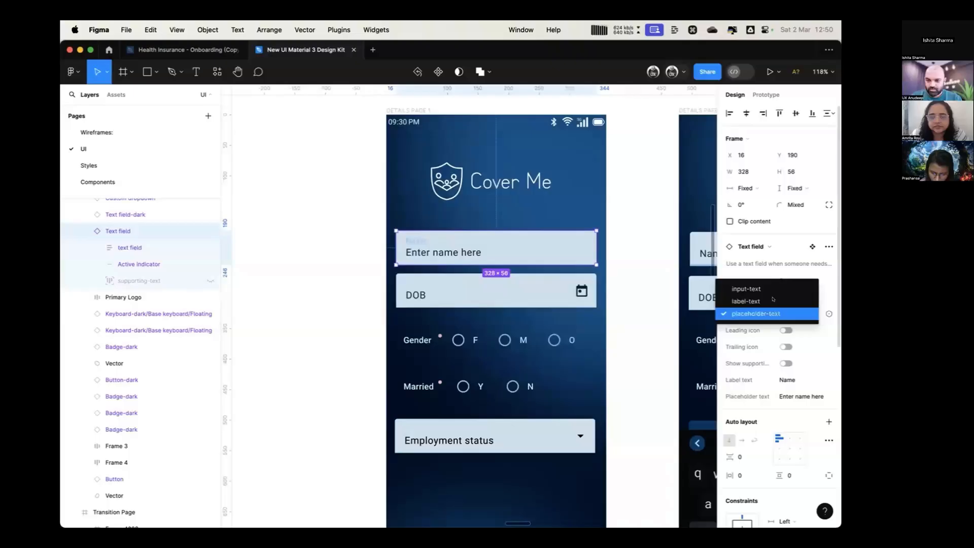
click(746, 301)
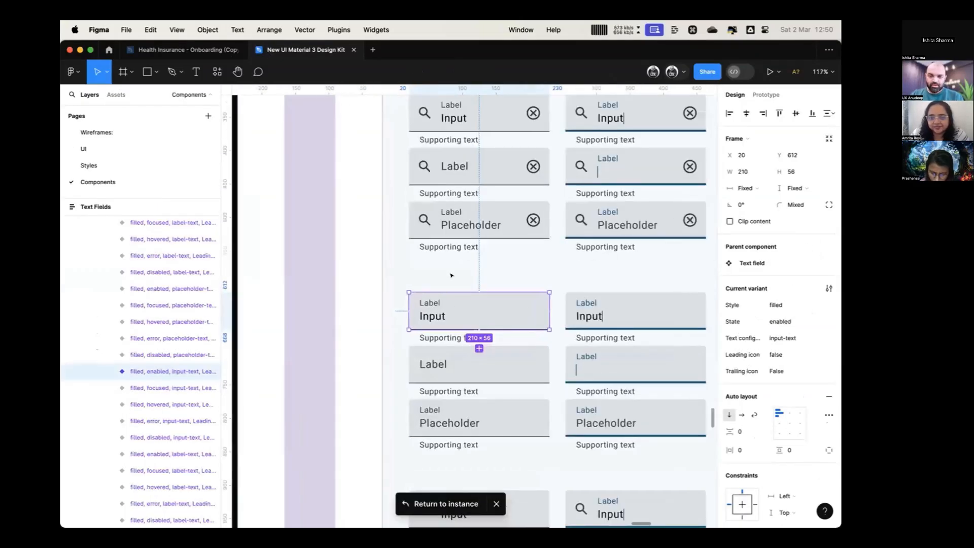
Scroll through the Text Fields component variants on the Components page
scroll(down, 3)
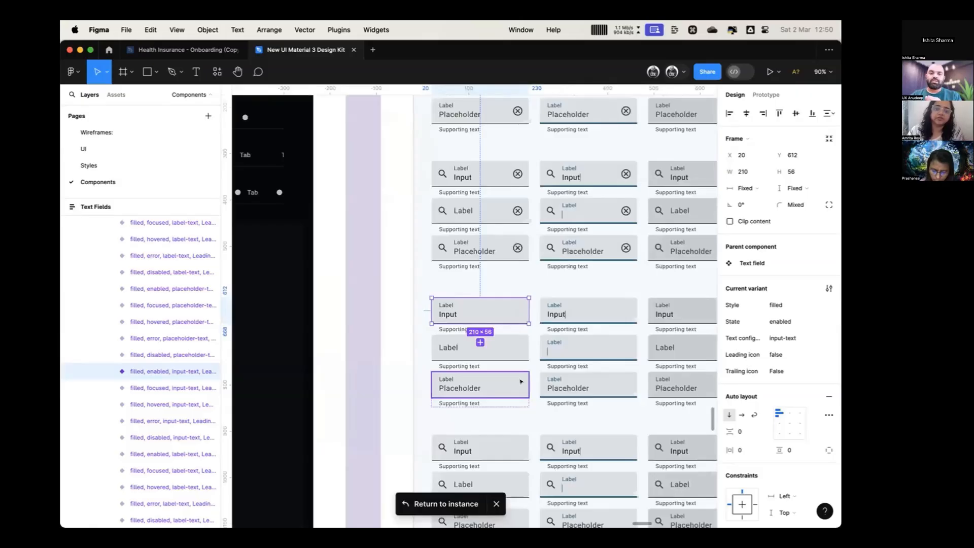
scroll(down, 3)
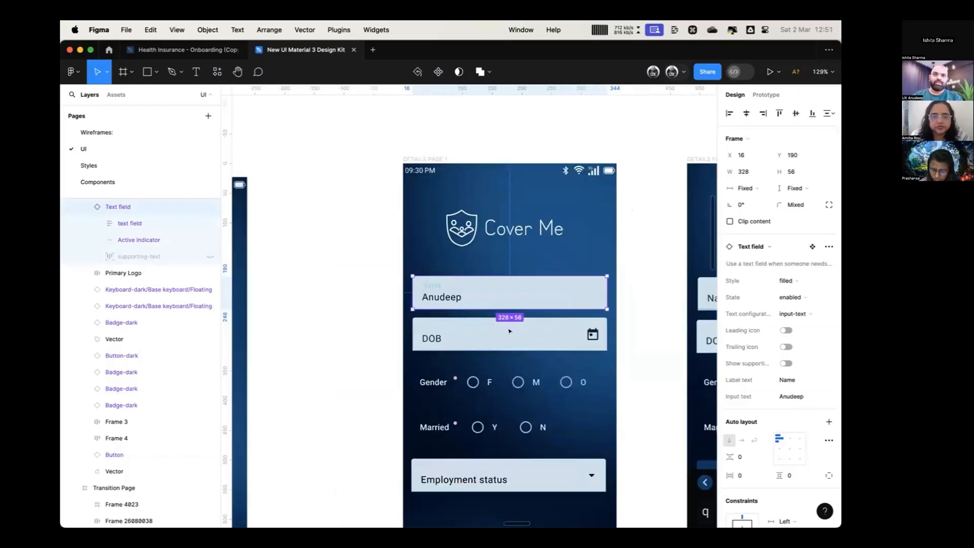
Scroll through the Text Fields component set to the filled input-text variant
scroll(down, 3)
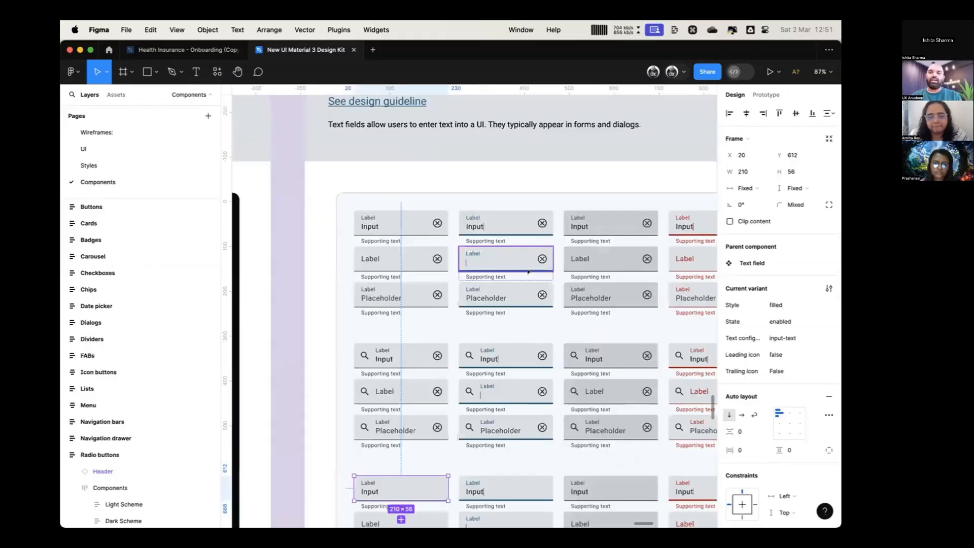
Check the dark text field's fill colour library, close it, and return to the UI page
scroll(down, 3)
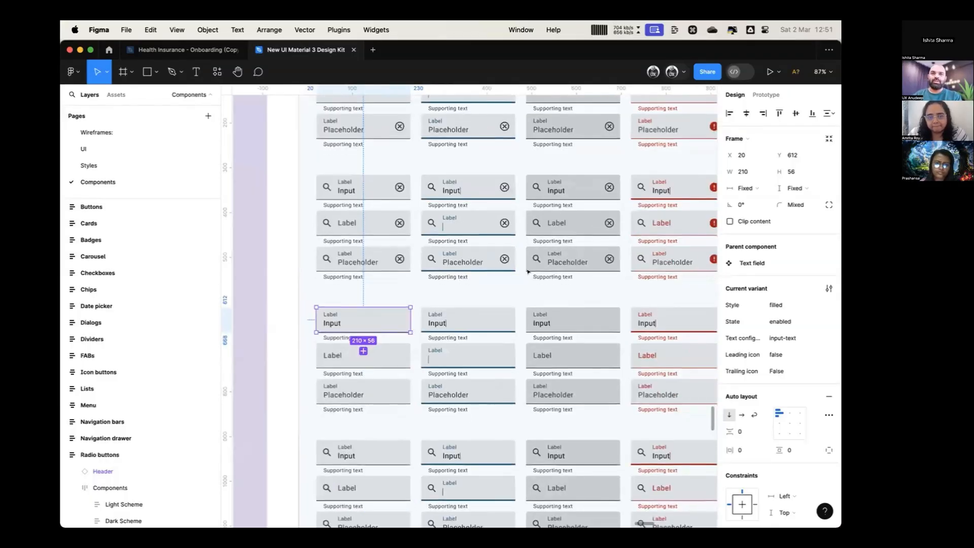
scroll(down, 3)
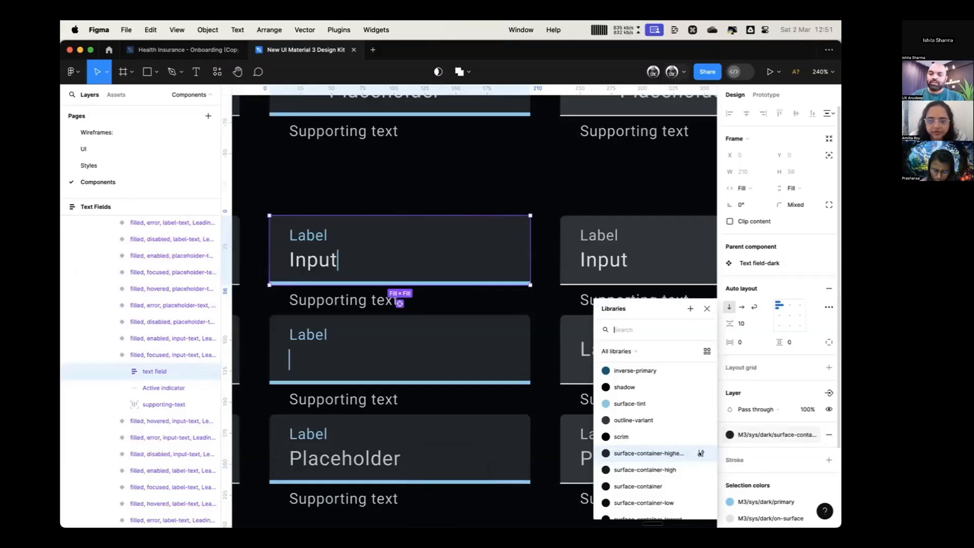
click(706, 308)
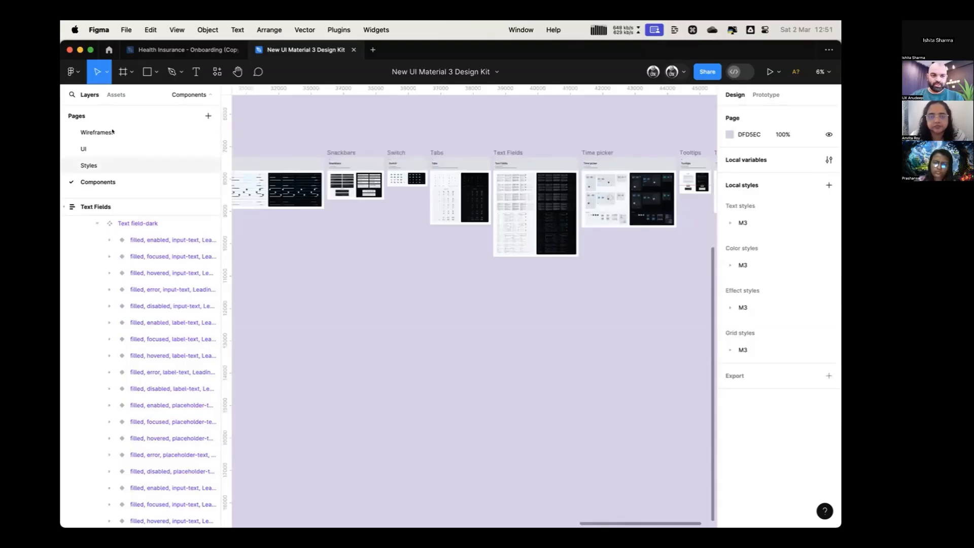
click(98, 131)
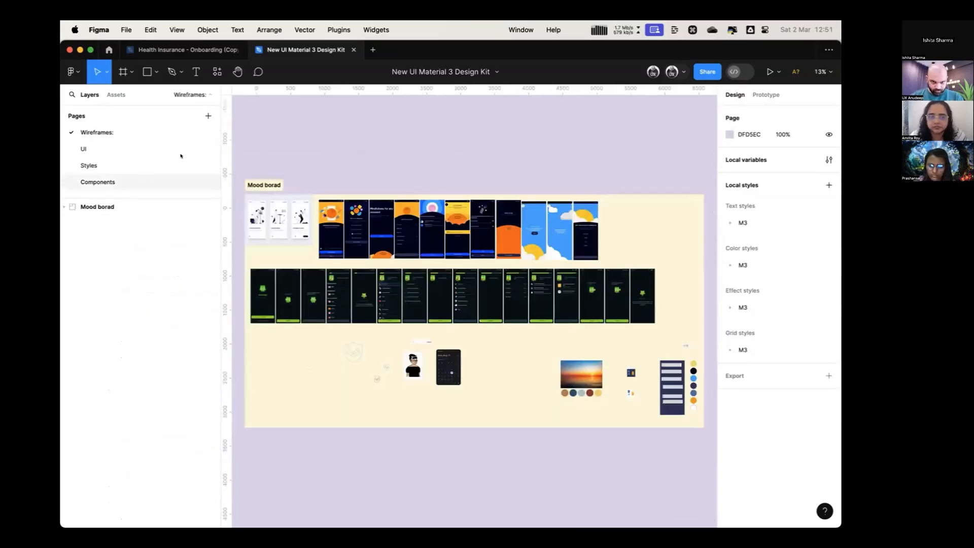
click(83, 149)
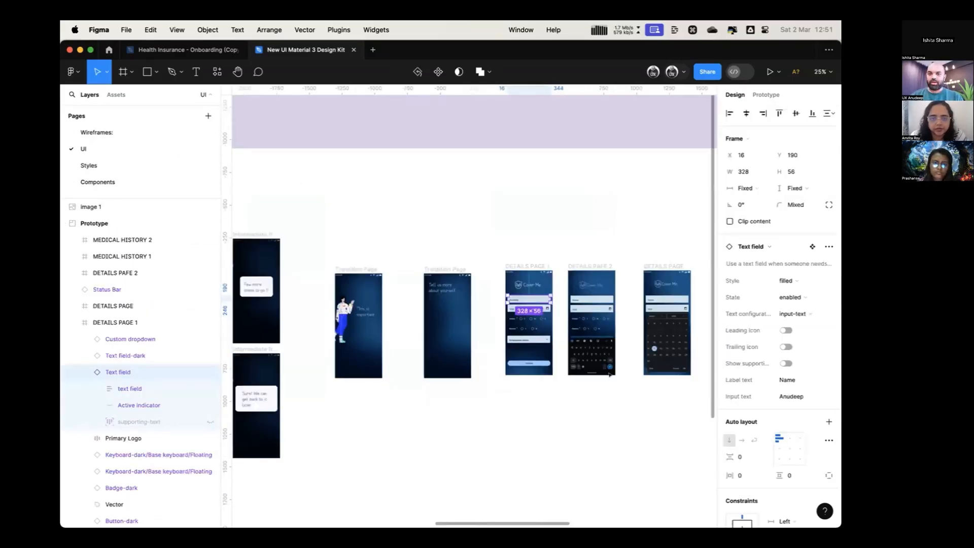